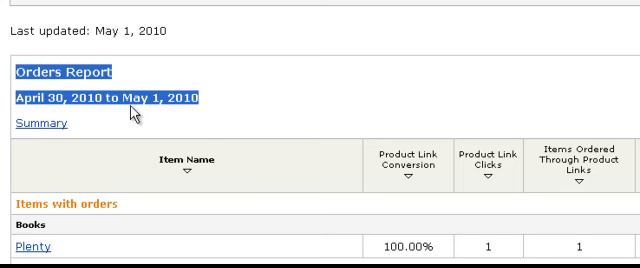
mouse_move(222, 124)
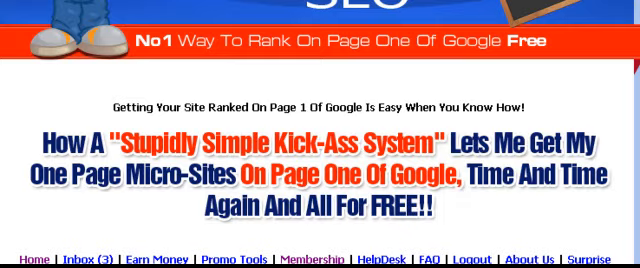
scroll("down", 3)
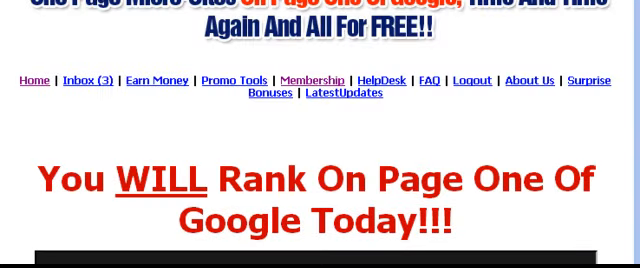
scroll("up", 3)
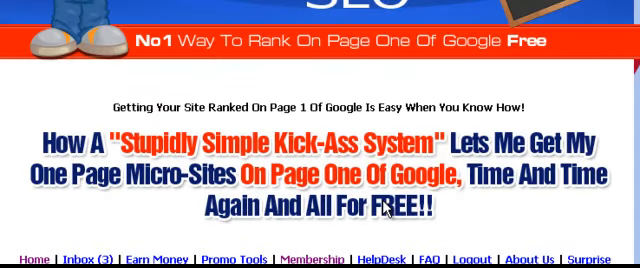